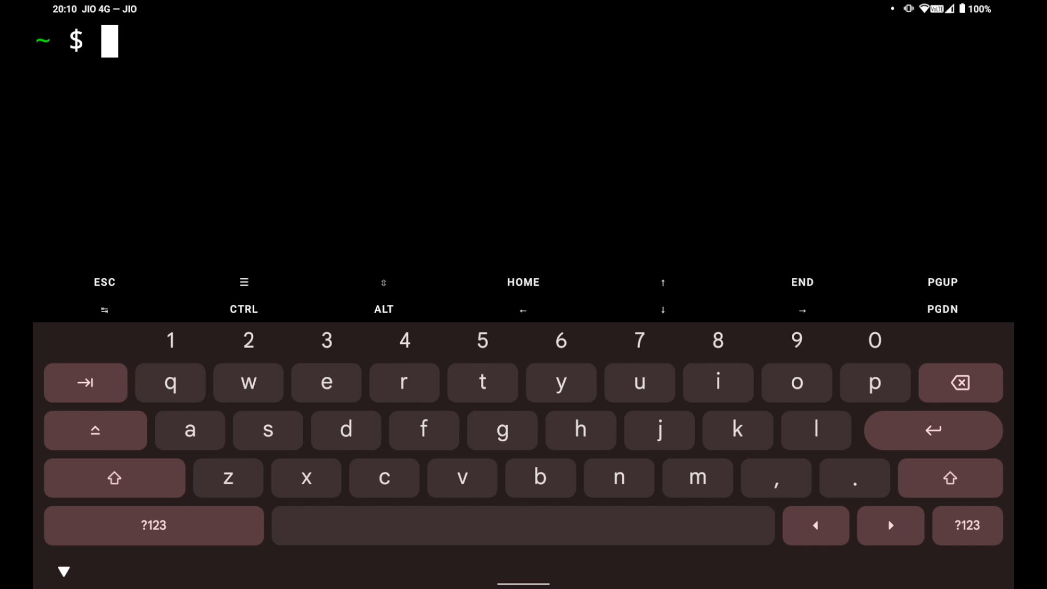
Run 'pkg install vim' to install Vim, then begin the 'mkdir test' command
{"action": "type", "text": "pkg insta"}
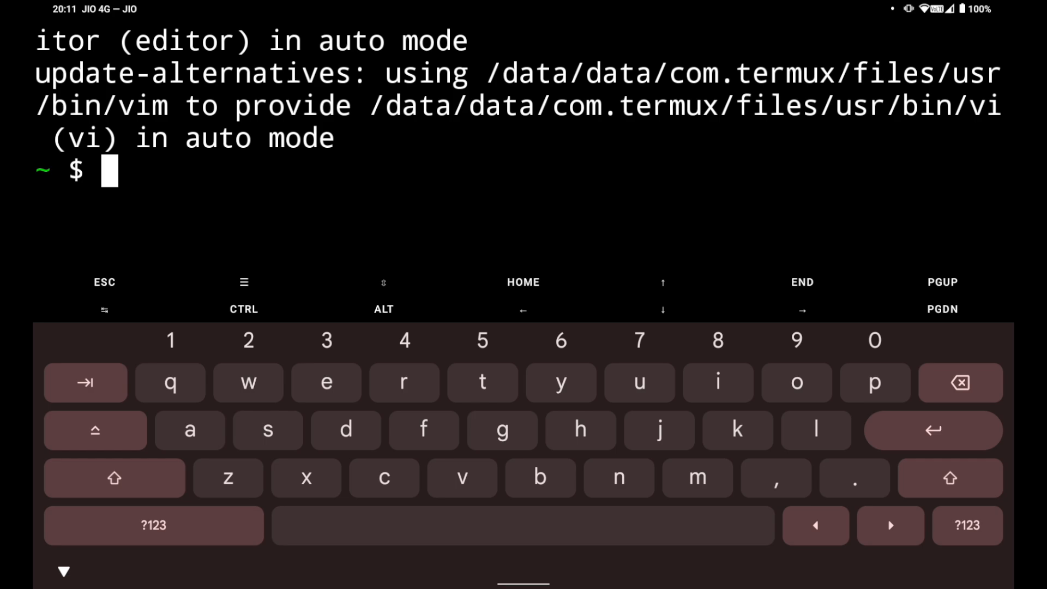
{"action": "type", "text": "mkdir test"}
{"action": "type", "text": "l"}
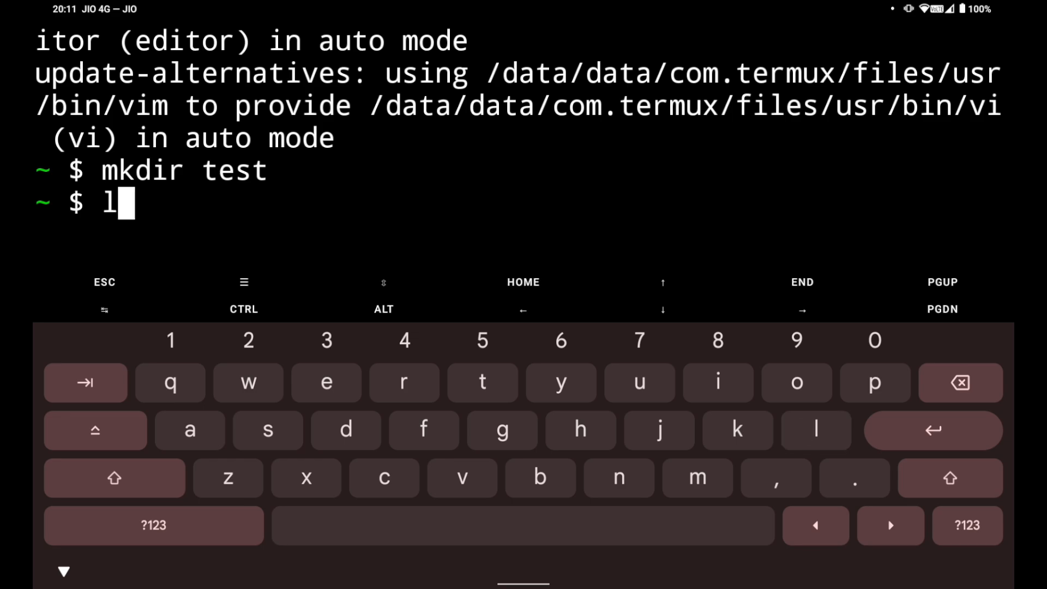
List the home directory to confirm the new test folder appears alongside python-codes
{"action": "key", "text": "Enter"}
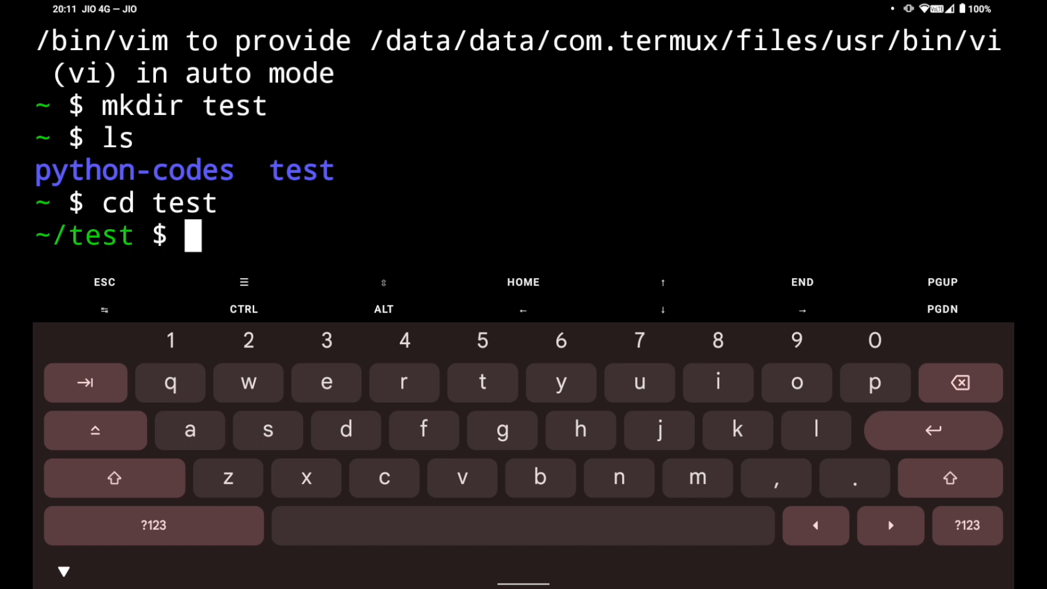
Create empty test.txt with 'touch test.txt', list it, and begin the 'vim test.txt' command
{"action": "type", "text": "t"}
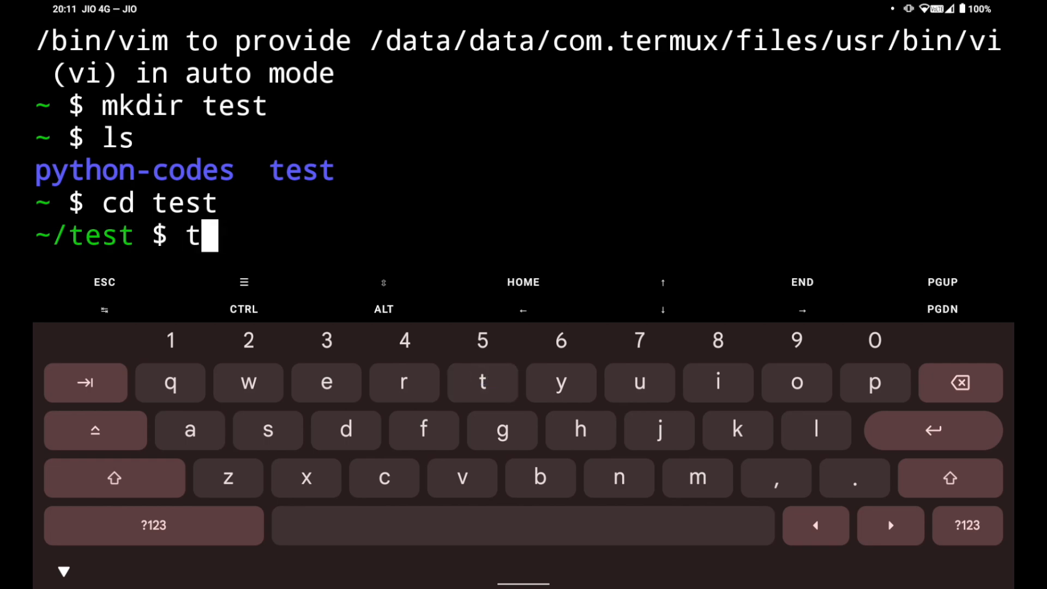
{"action": "type", "text": "ouc"}
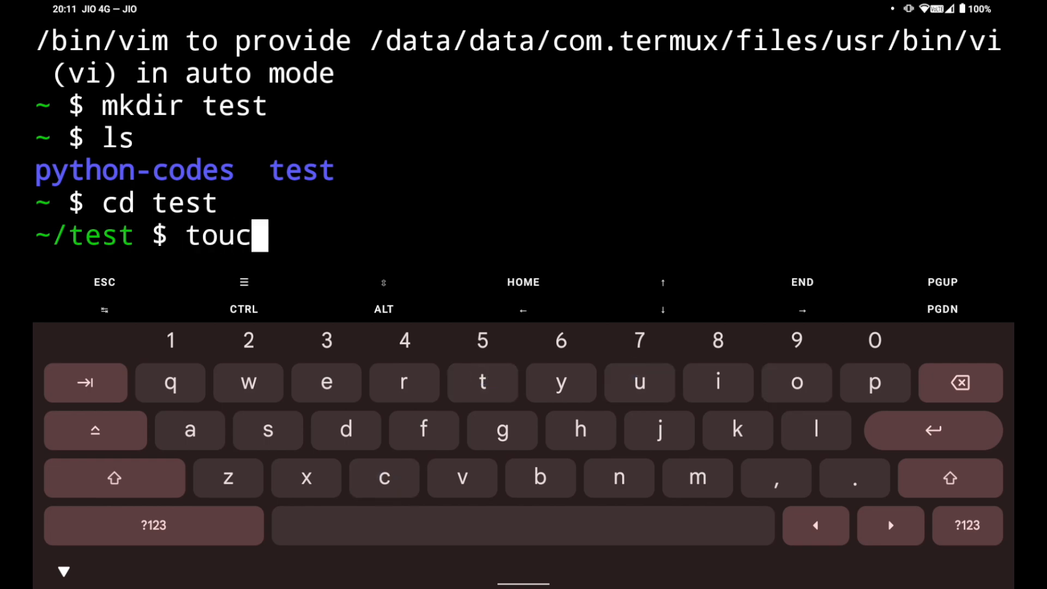
{"action": "type", "text": "h test.txt"}
{"action": "type", "text": "ls"}
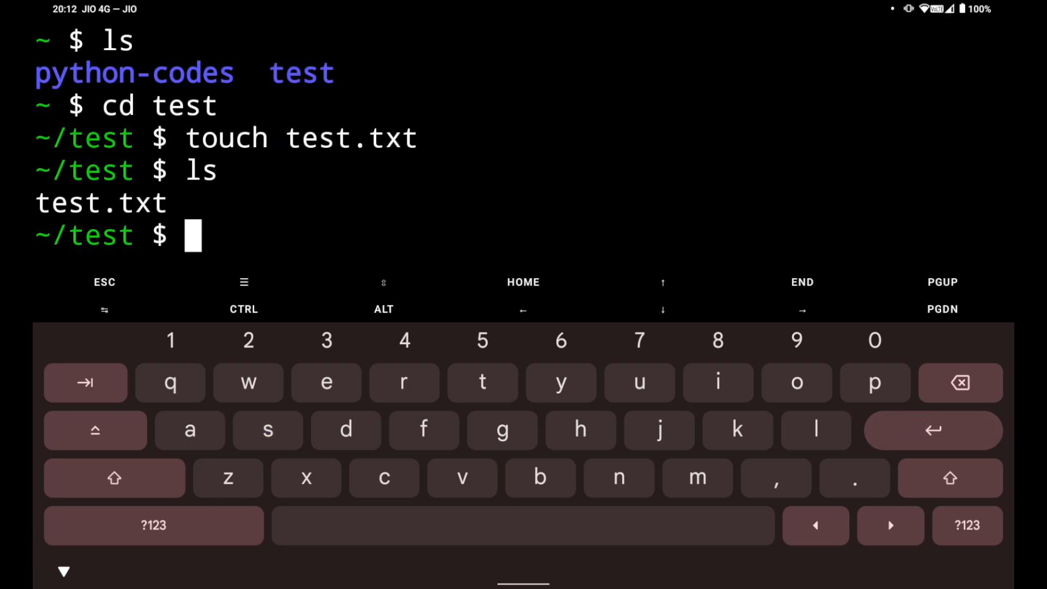
{"action": "type", "text": "vim test.txt test.txt"}
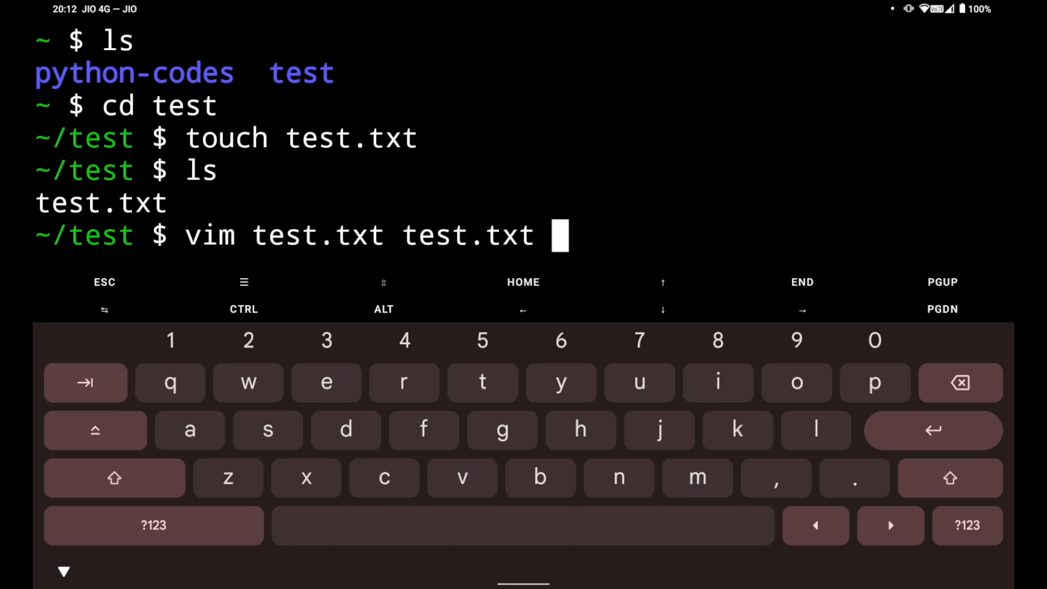
Open test.txt in Vim and insert the lines 'atul sharma' and 'test'
{"action": "left_click", "coordinate": [960, 381]}
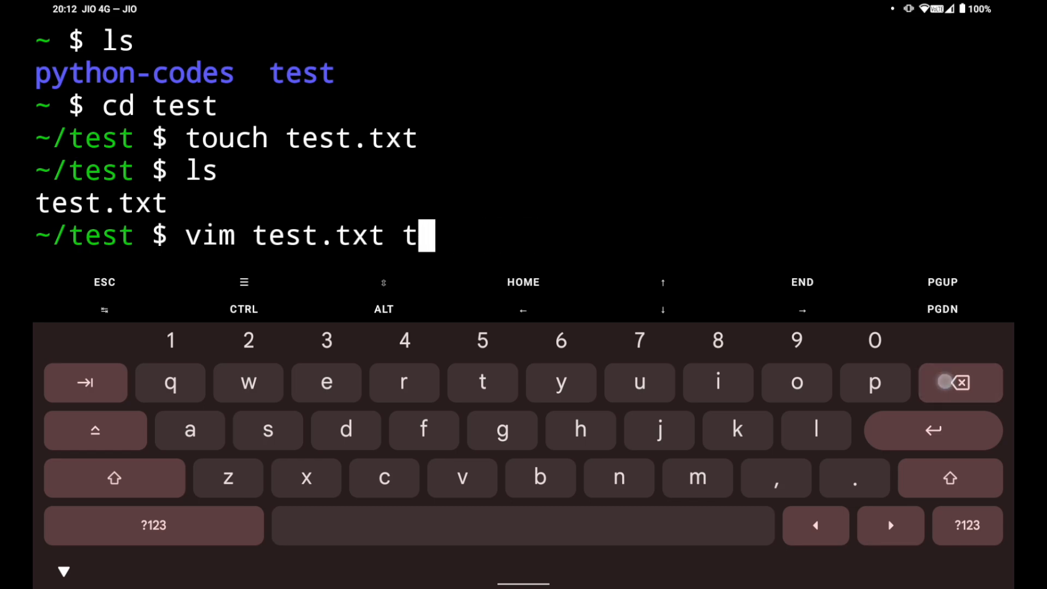
{"action": "key", "text": "Enter"}
{"action": "type", "text": "tul"}
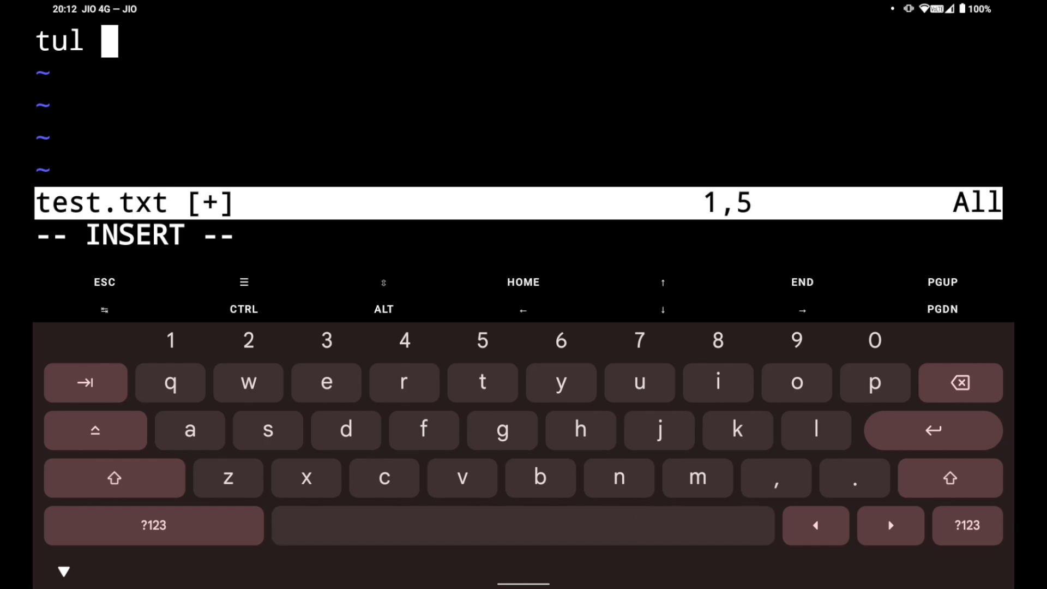
{"action": "left_click", "coordinate": [189, 430]}
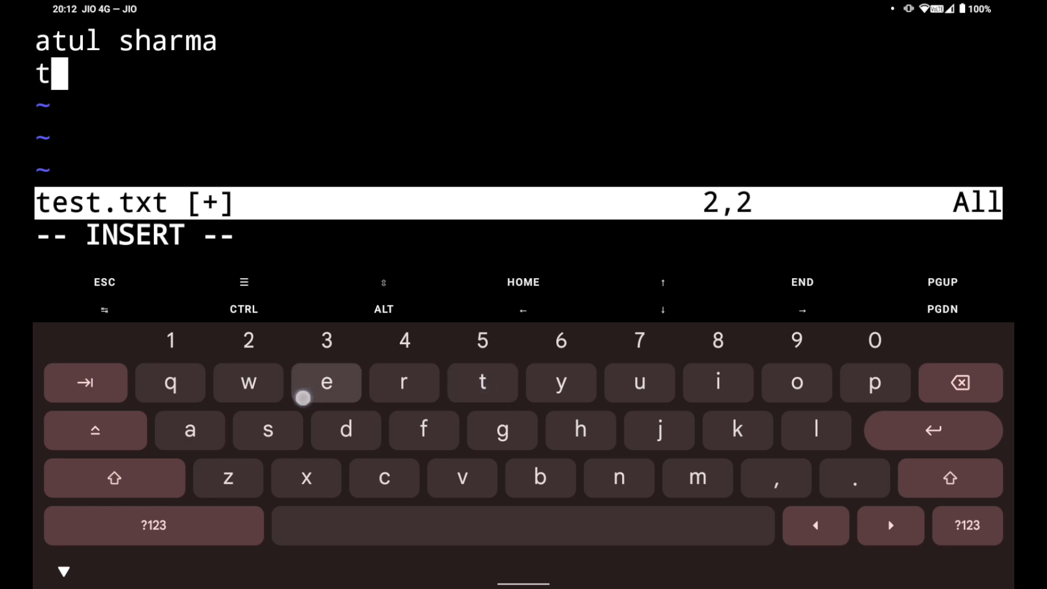
{"action": "type", "text": "est"}
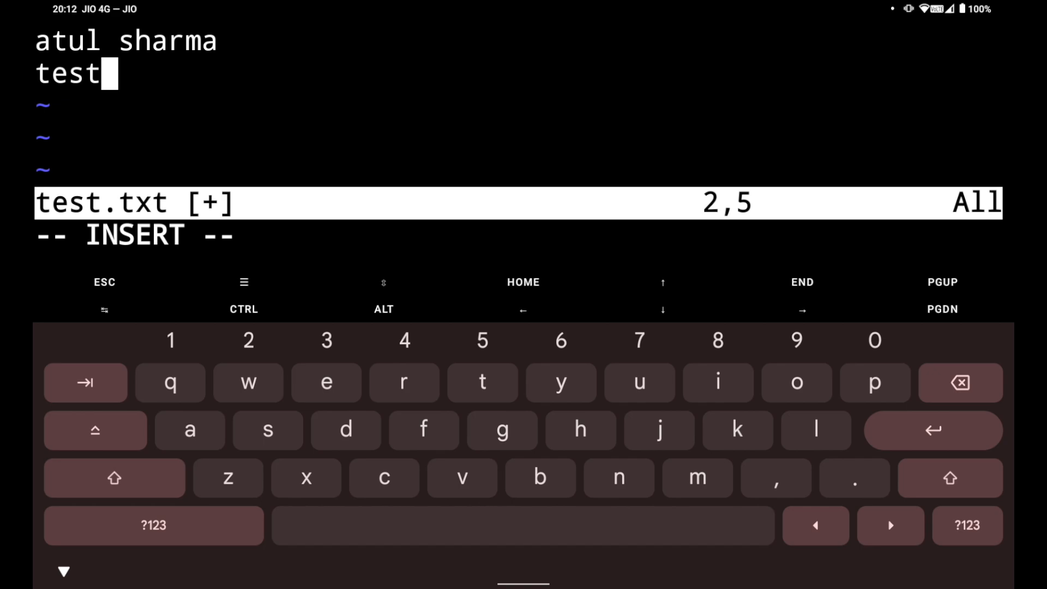
{"action": "left_click", "coordinate": [152, 525]}
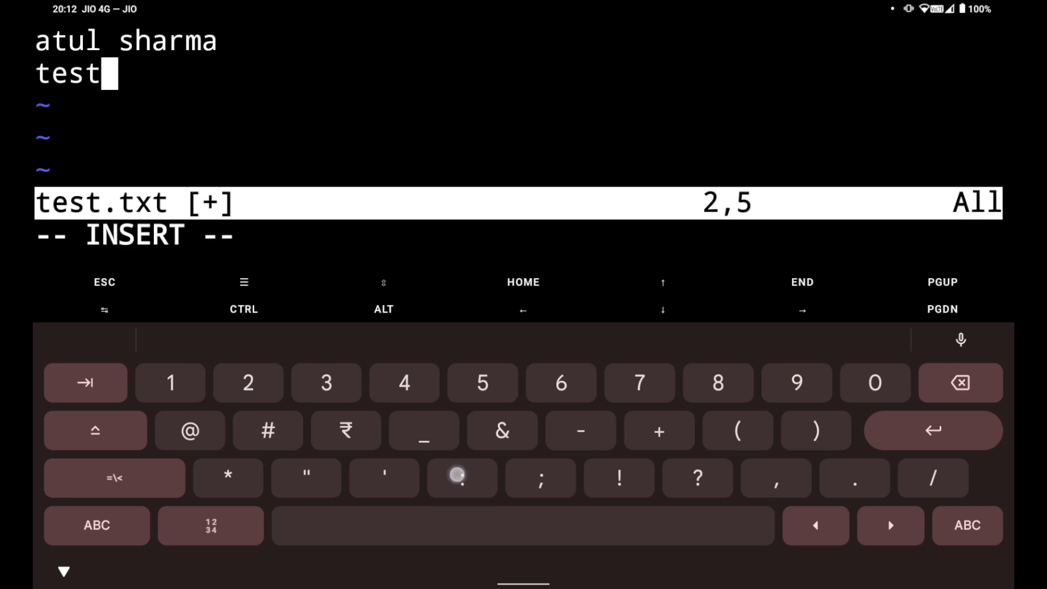
Save test.txt and quit Vim with ':wq', returning to the ~/test prompt
{"action": "key", "text": "Escape"}
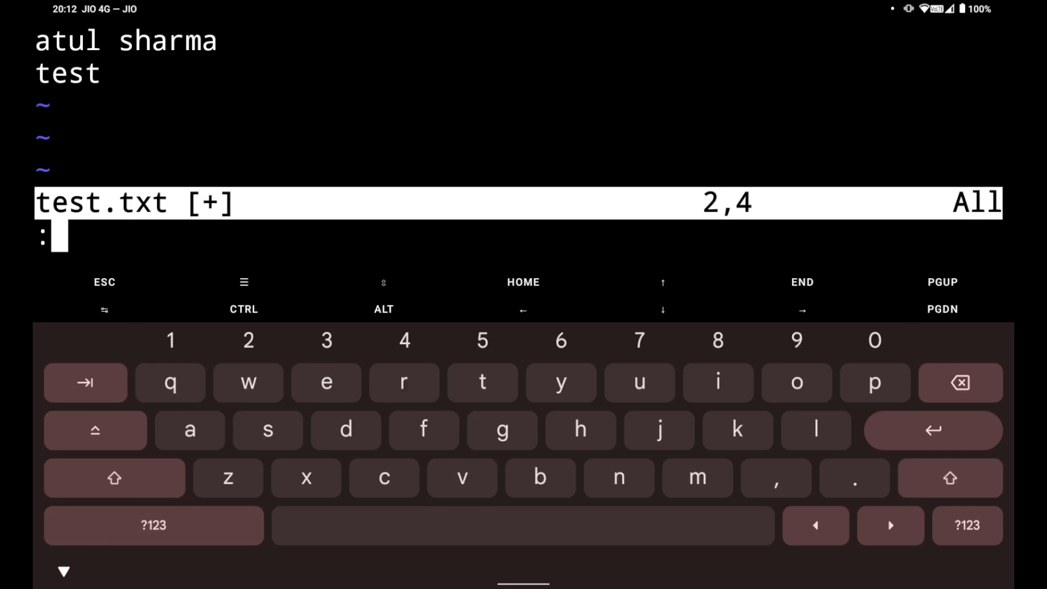
{"action": "key", "text": "Enter"}
{"action": "type", "text": "cd"}
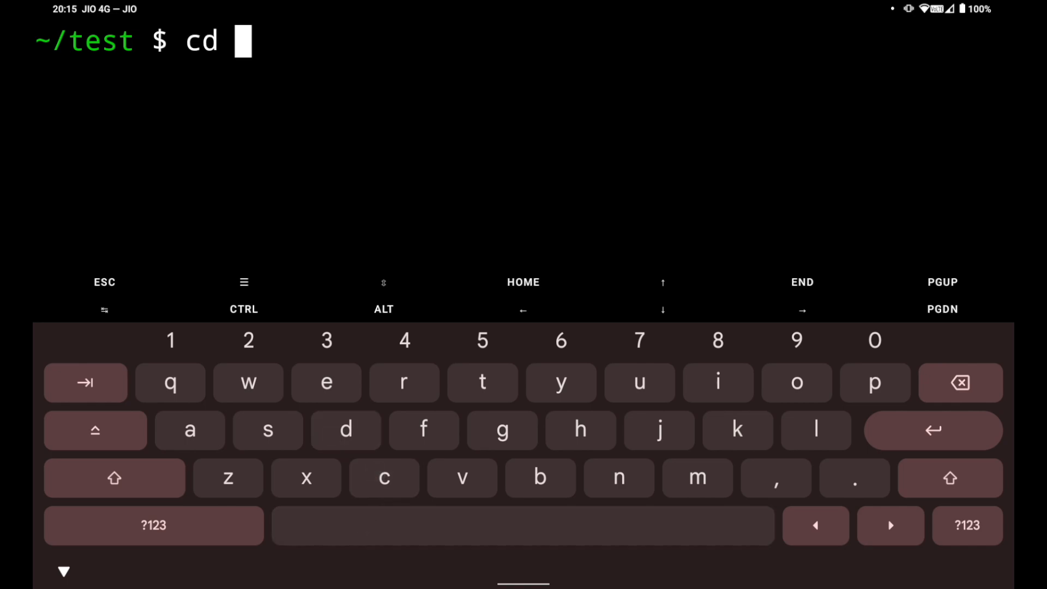
Complete the command as 'cd ..' to move up to the parent directory, not yet run
{"action": "type", "text": ".."}
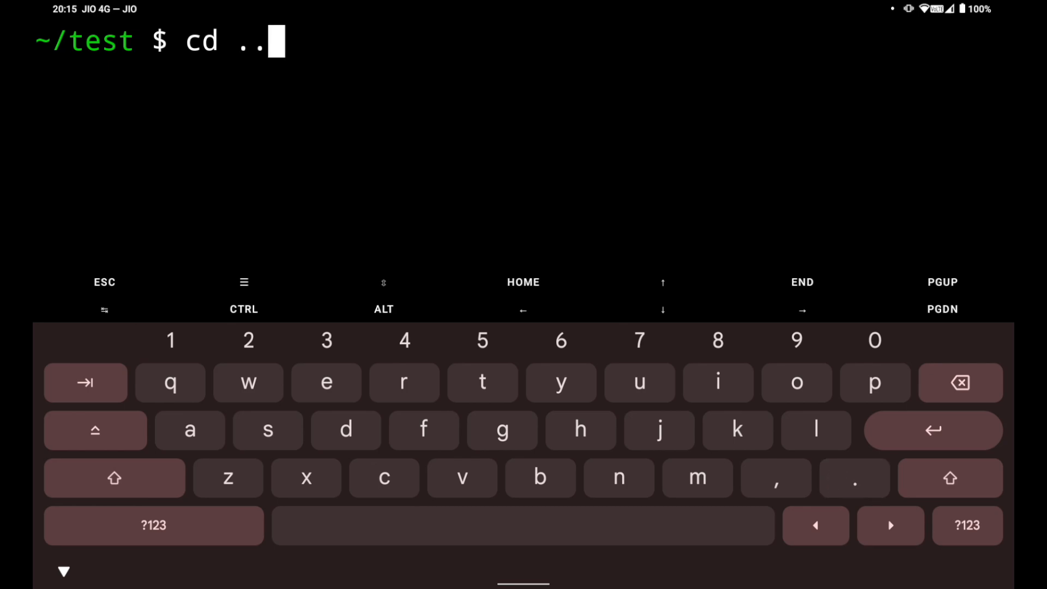